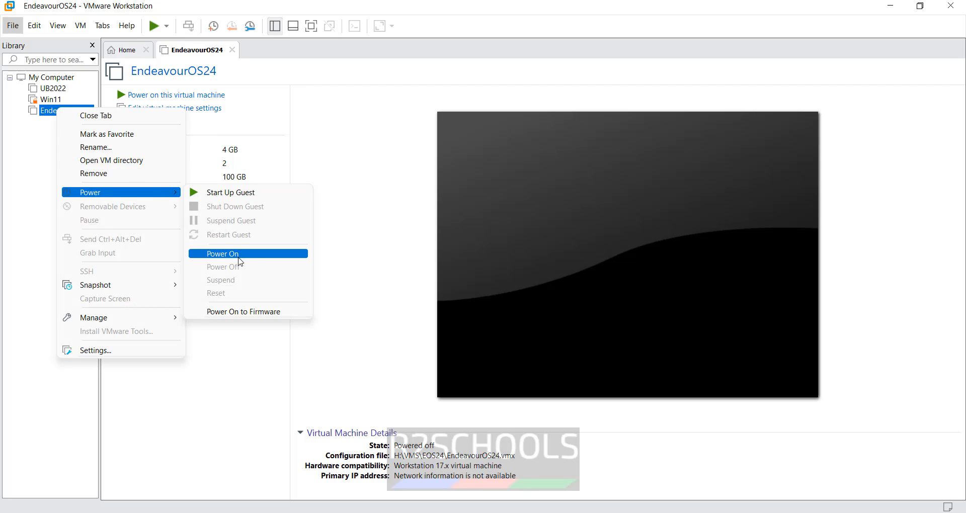
# Step: Power on the EndeavourOS24 virtual machine from the Library
pyautogui.click(223, 254)
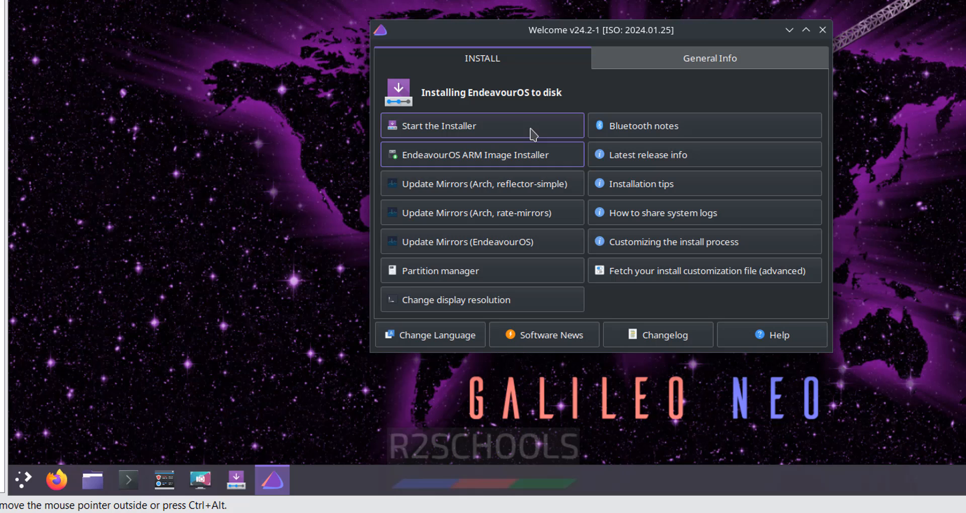
# Step: Start the EndeavourOS installer from the Welcome window's INSTALL tab
pyautogui.click(438, 126)
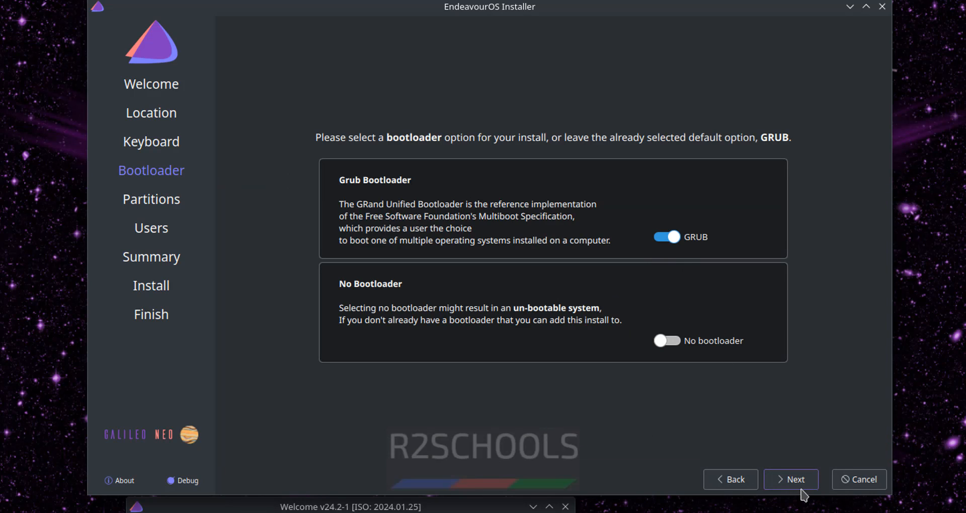
# Step: Keep GRUB as bootloader and choose Erase disk for the 100 GB virtual disk
pyautogui.click(791, 479)
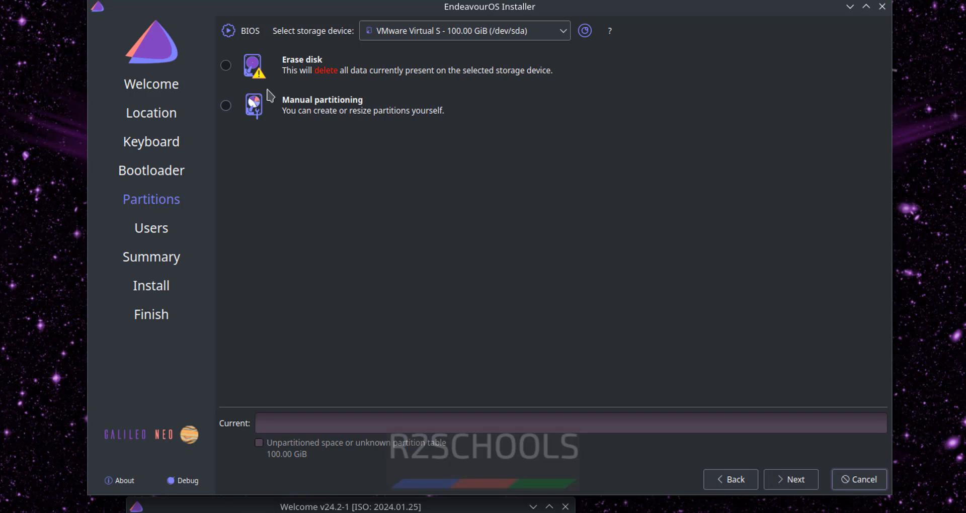
pyautogui.click(151, 228)
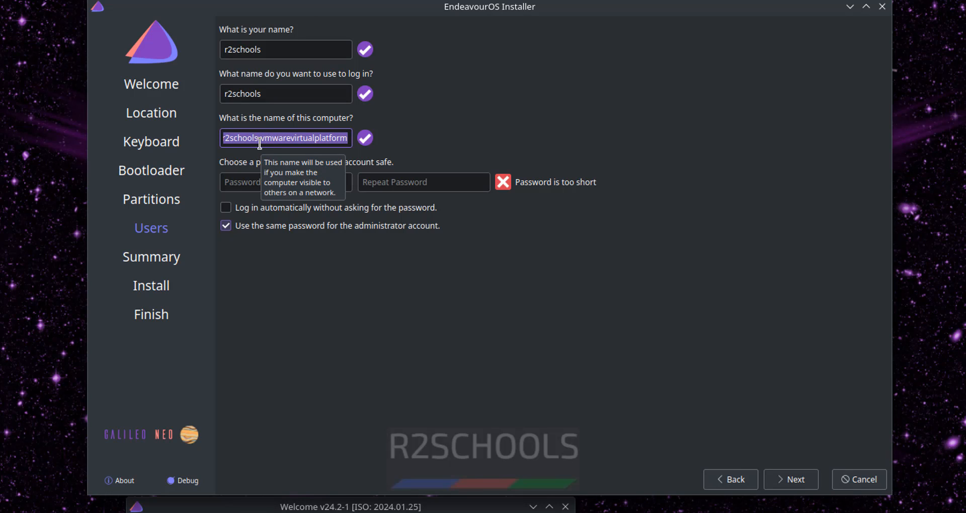
# Step: Proceed from the Users page toward the password entry and install summary
pyautogui.click(791, 479)
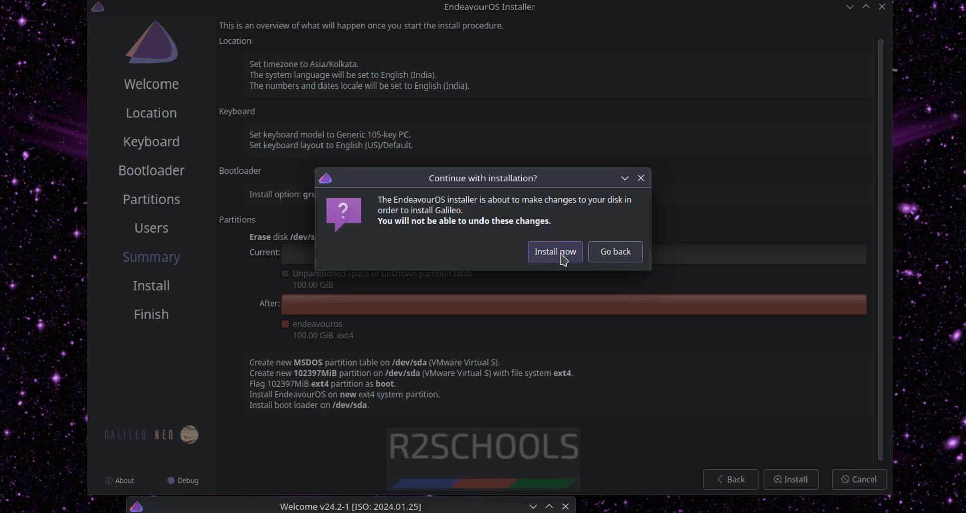
pyautogui.click(554, 251)
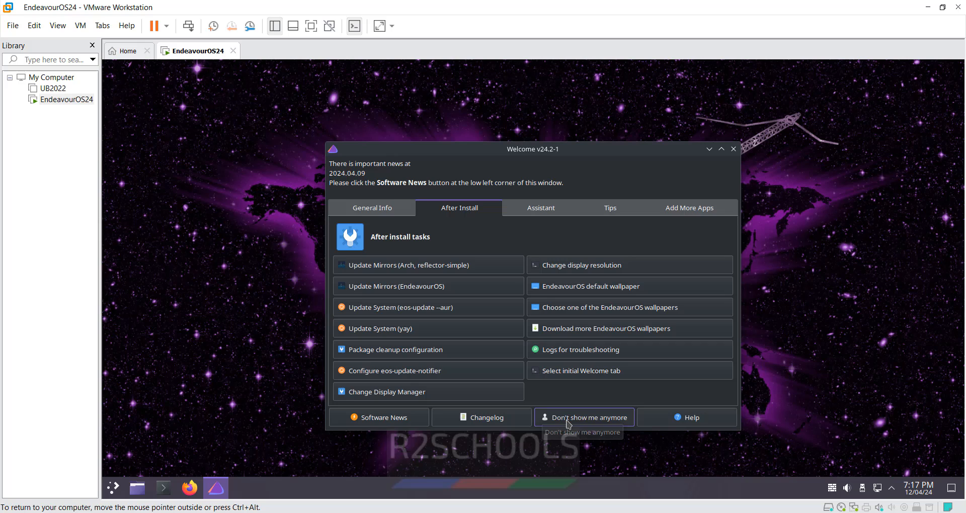
# Step: Dismiss the welcome window permanently and launch a Konsole terminal as r2schools
pyautogui.click(584, 416)
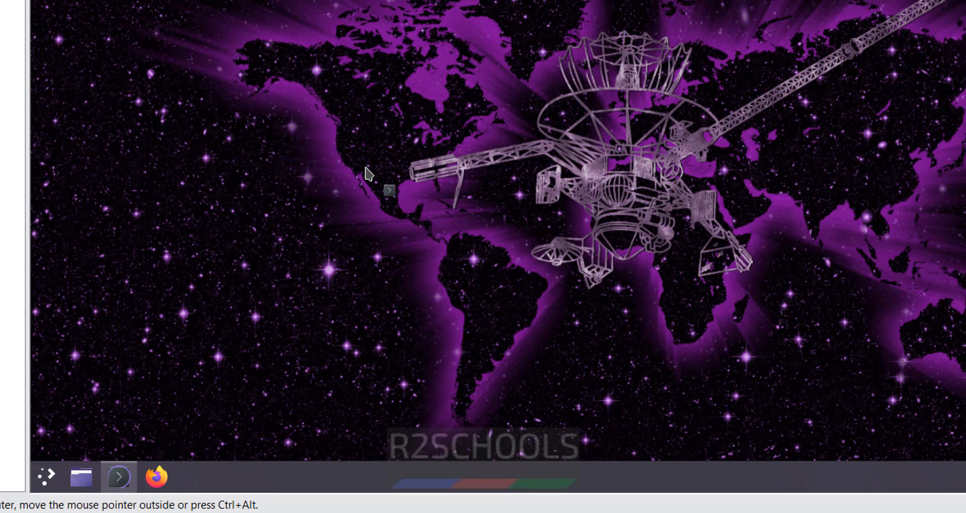
pyautogui.click(116, 476)
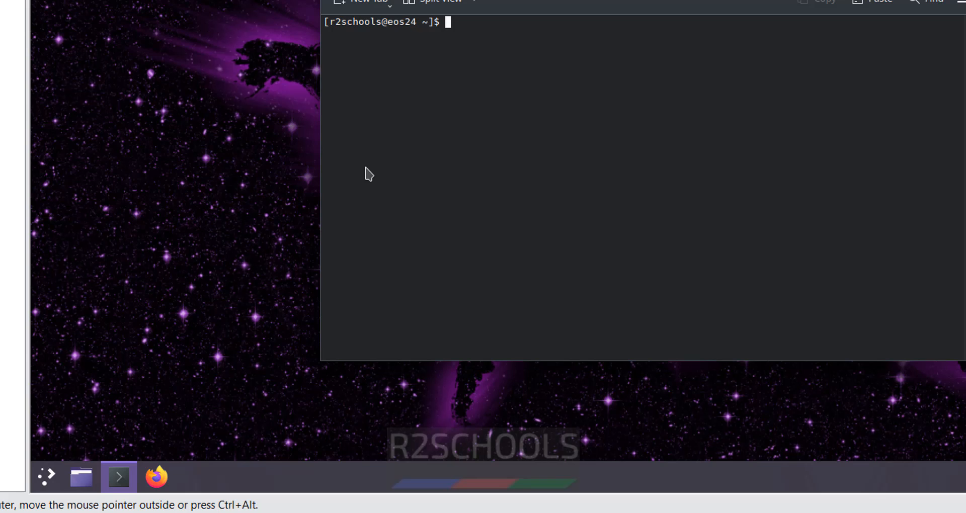